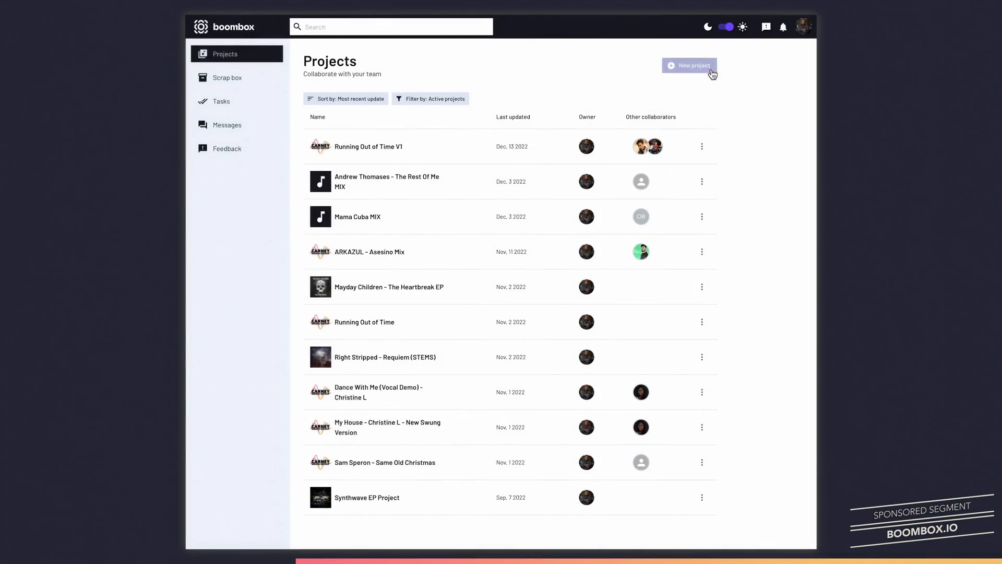
# Create the Boombox project 'The Best of Me', upload both WAV mixes and invite a collaborator
pyautogui.click(689, 65)
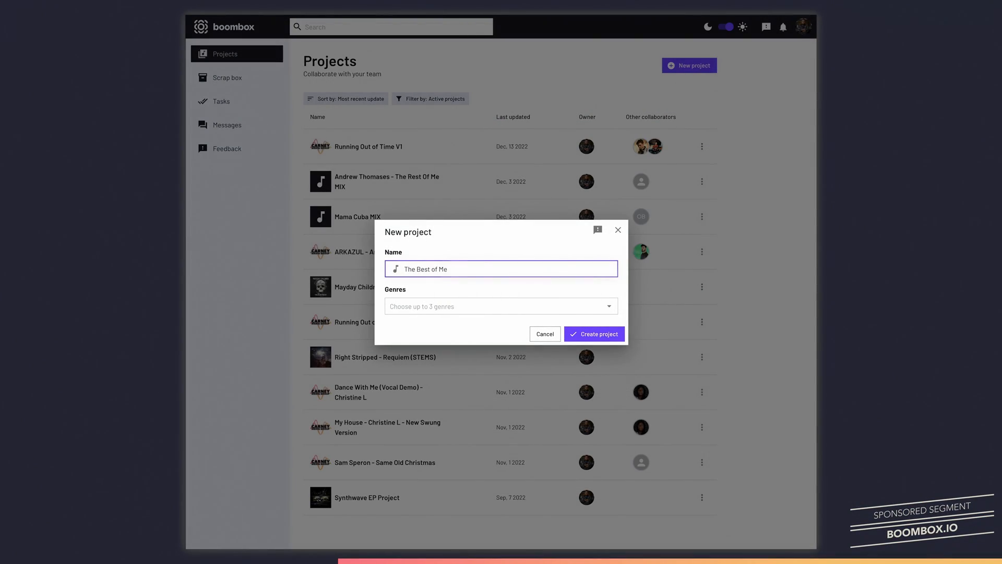
pyautogui.click(593, 334)
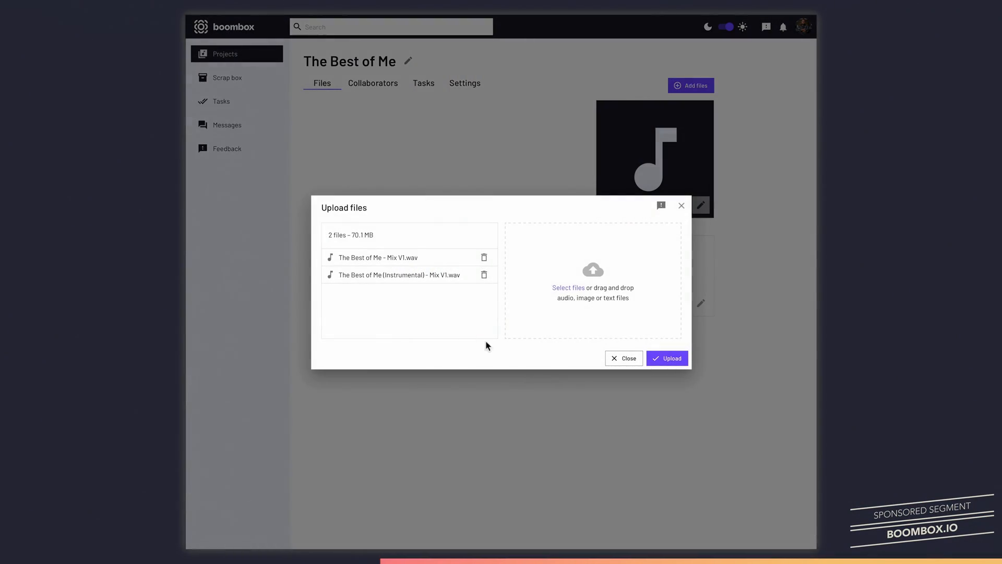
pyautogui.click(667, 358)
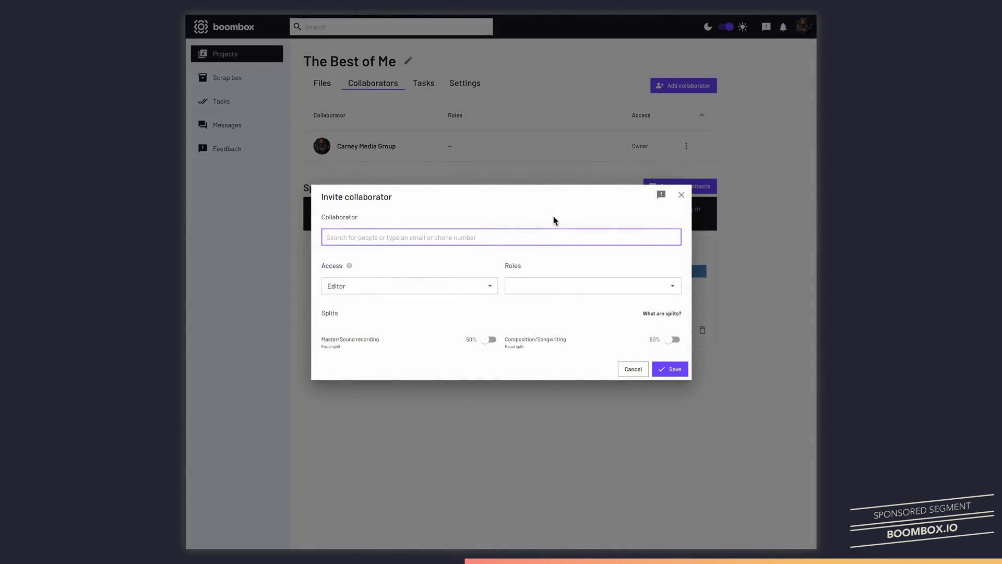
pyautogui.click(670, 368)
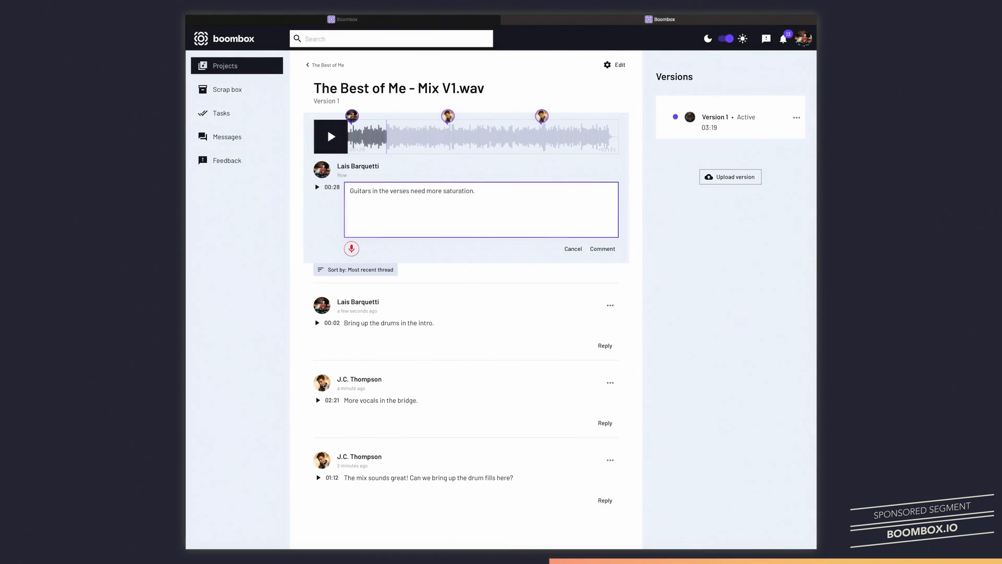
# Post the guitar-saturation comment and submit Mix V2.wav as a new version of the V1 mix
pyautogui.click(730, 176)
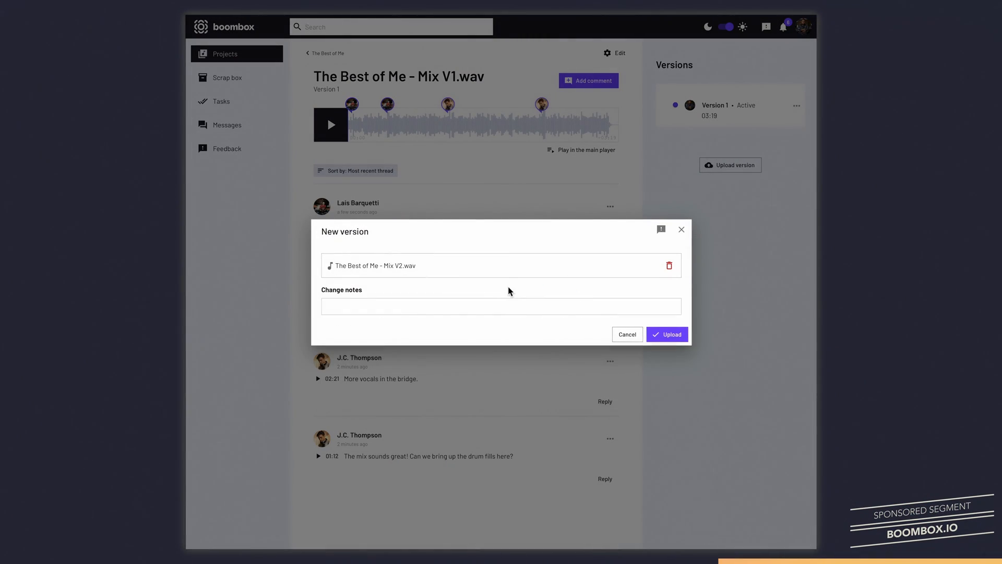
pyautogui.click(667, 334)
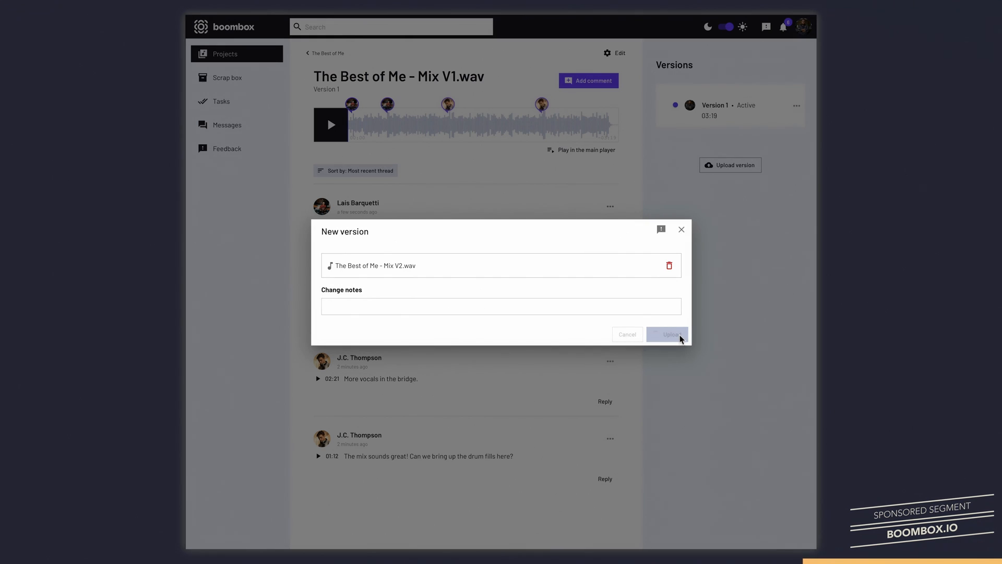
pyautogui.click(667, 334)
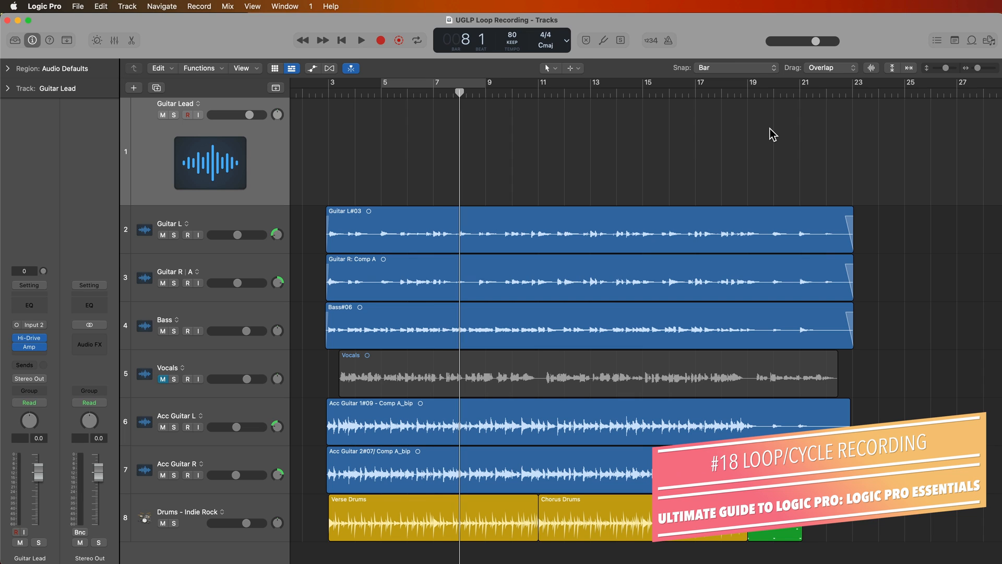
pyautogui.moveTo(835, 78)
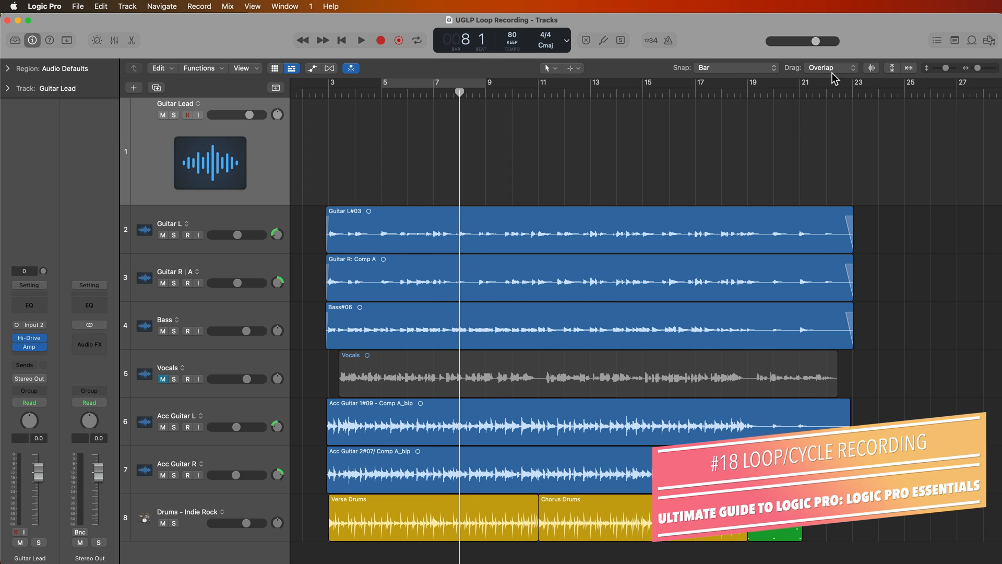
pyautogui.click(417, 41)
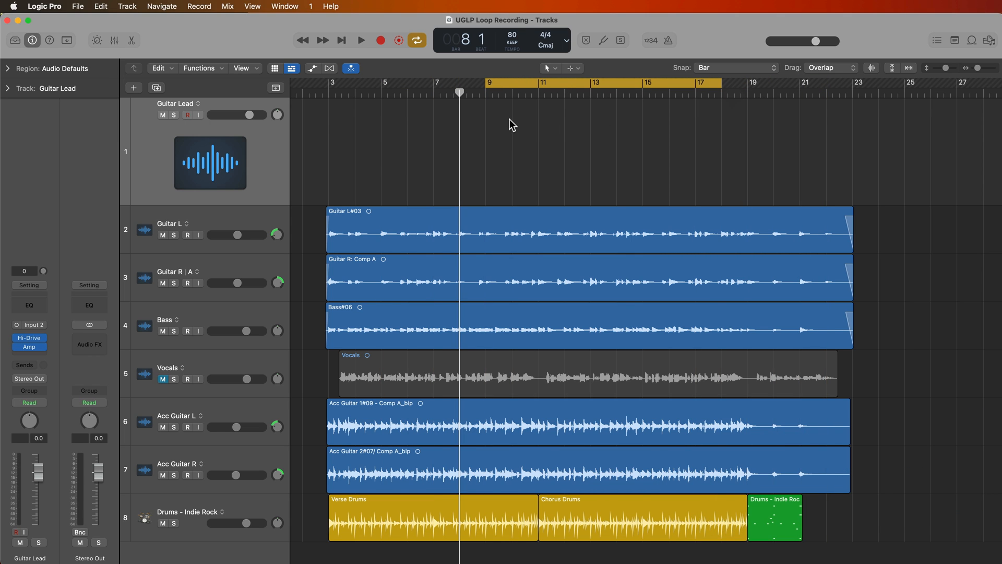
pyautogui.moveTo(649, 133)
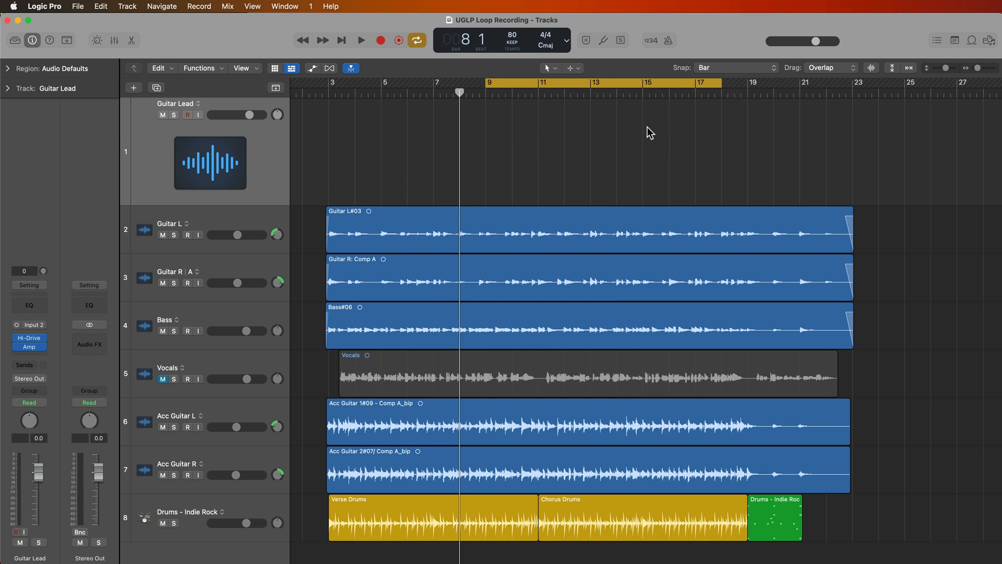
pyautogui.moveTo(501, 149)
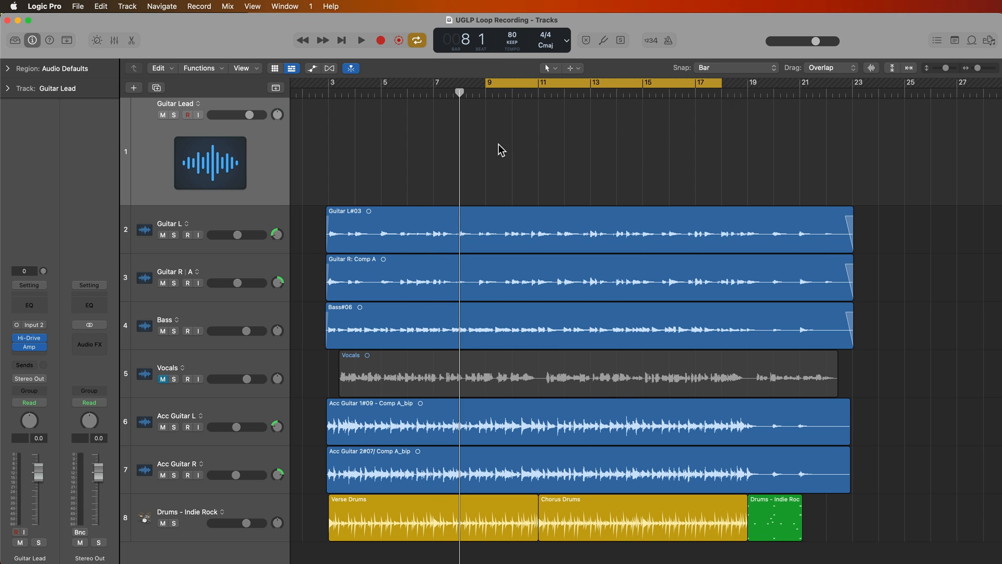
pyautogui.moveTo(508, 159)
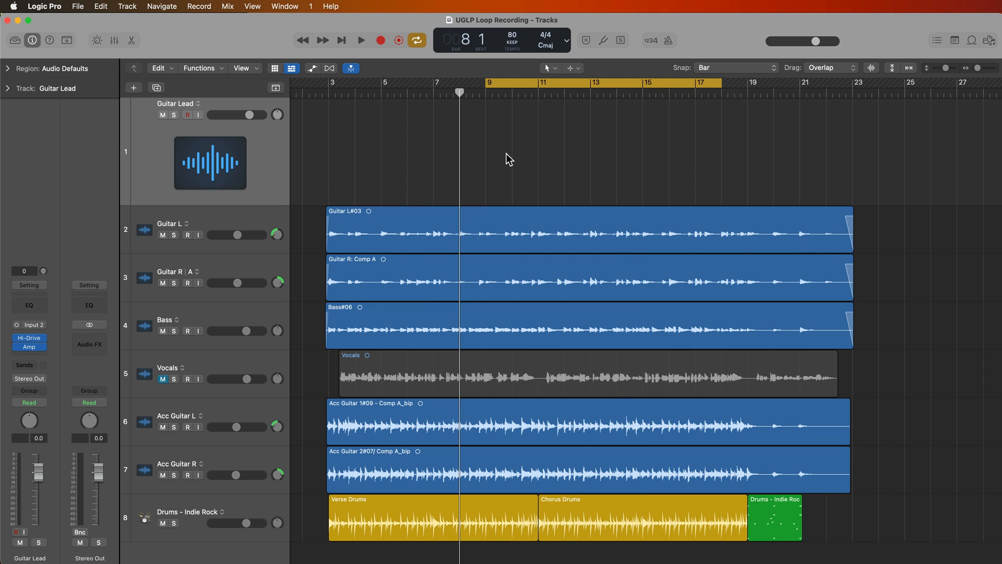
pyautogui.moveTo(711, 186)
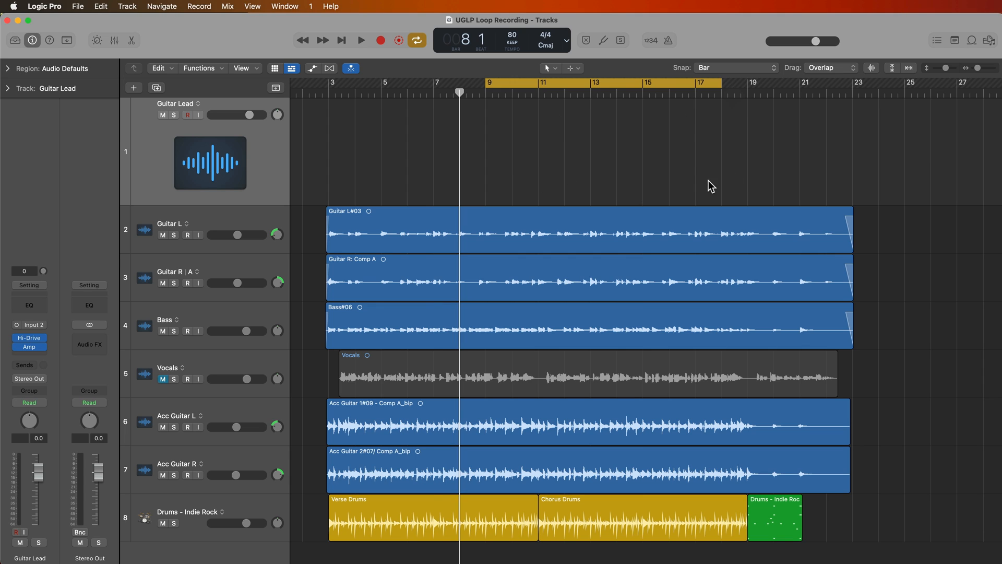
pyautogui.moveTo(711, 149)
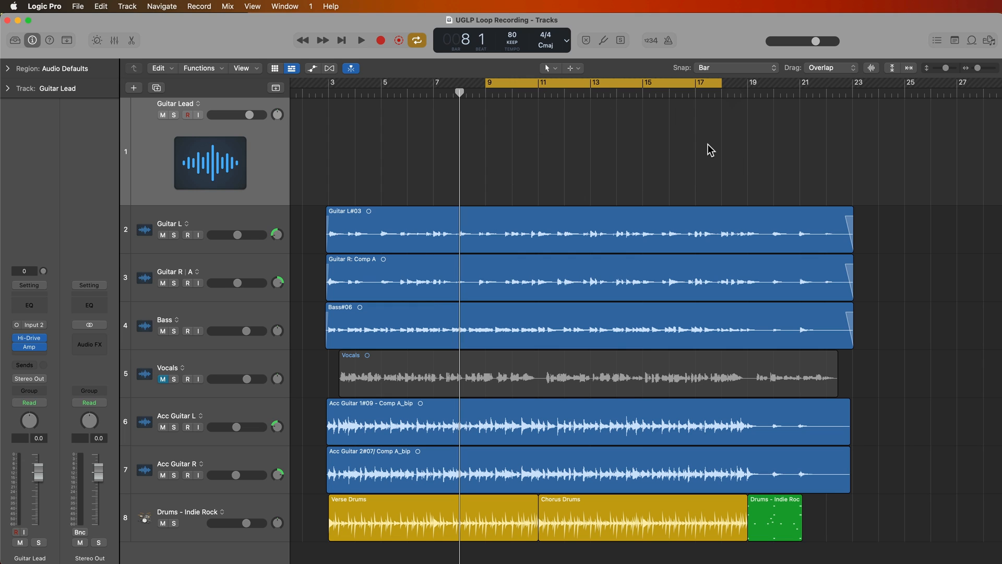
pyautogui.moveTo(586, 194)
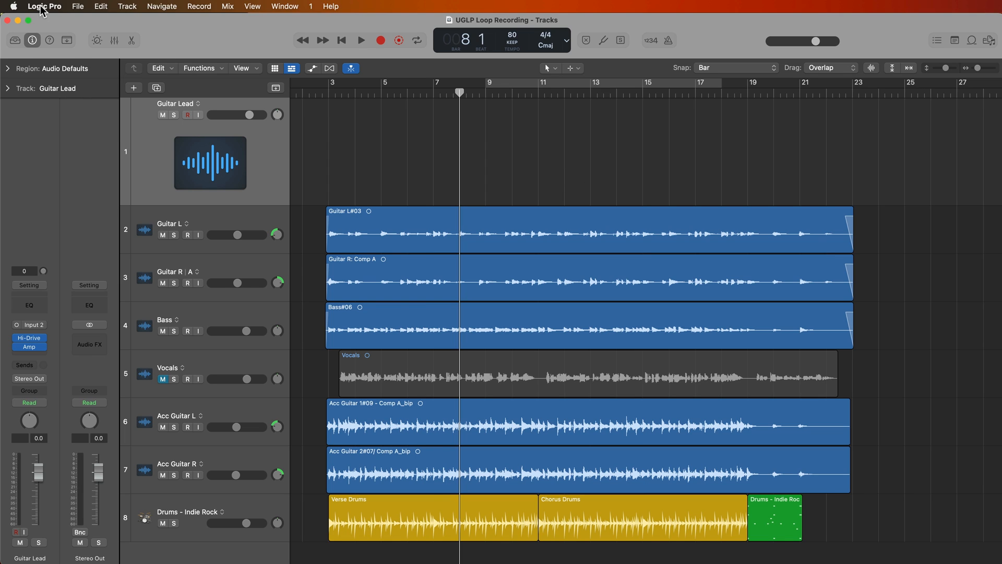
# Show the Recording settings where Cycle On audio recording creates take folders
pyautogui.click(44, 6)
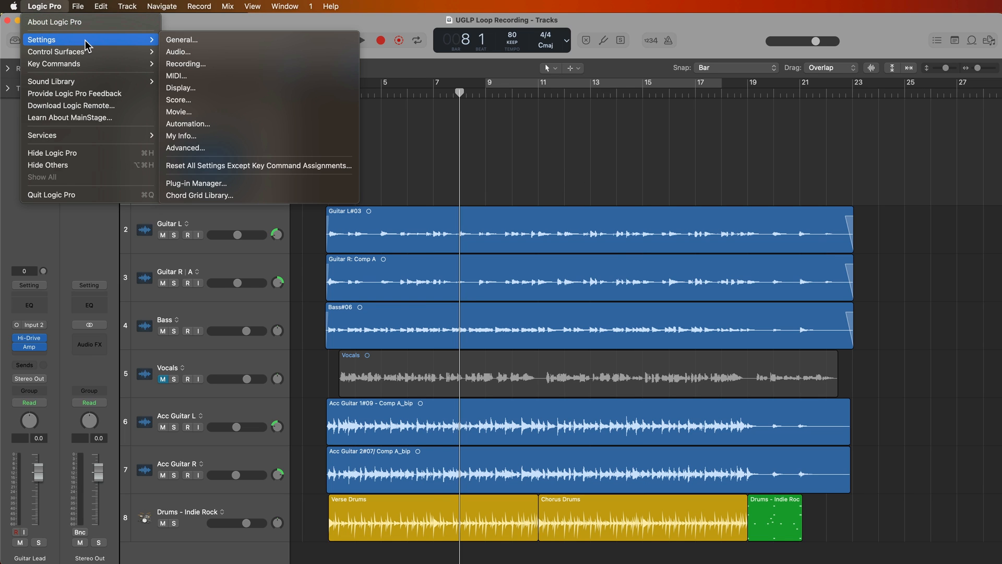
pyautogui.moveTo(213, 64)
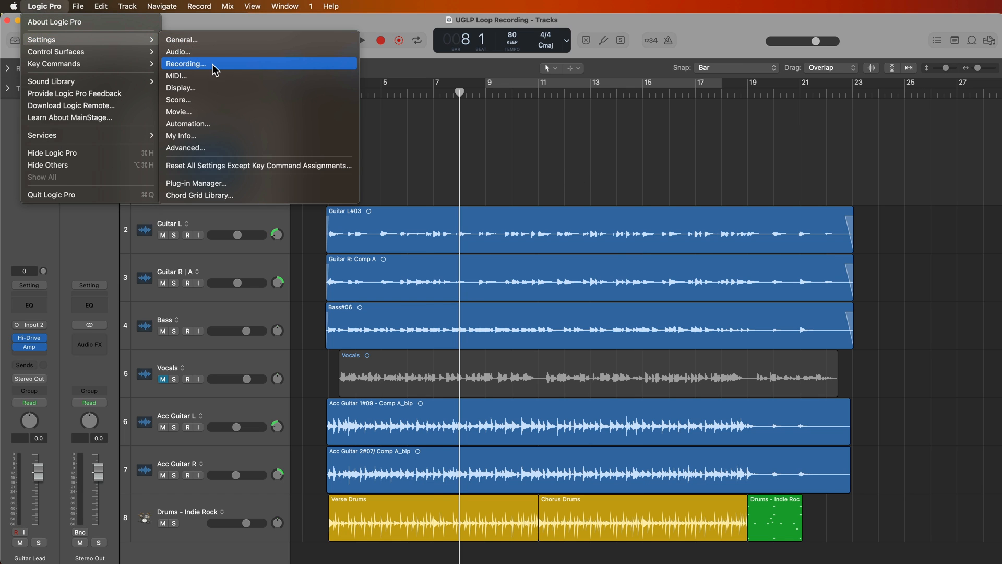
pyautogui.click(186, 63)
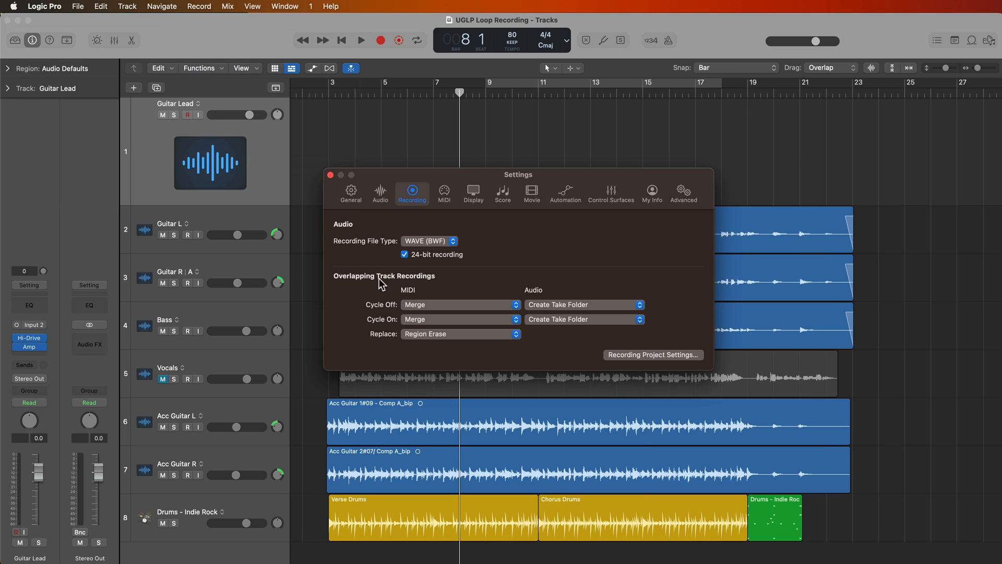
pyautogui.moveTo(371, 327)
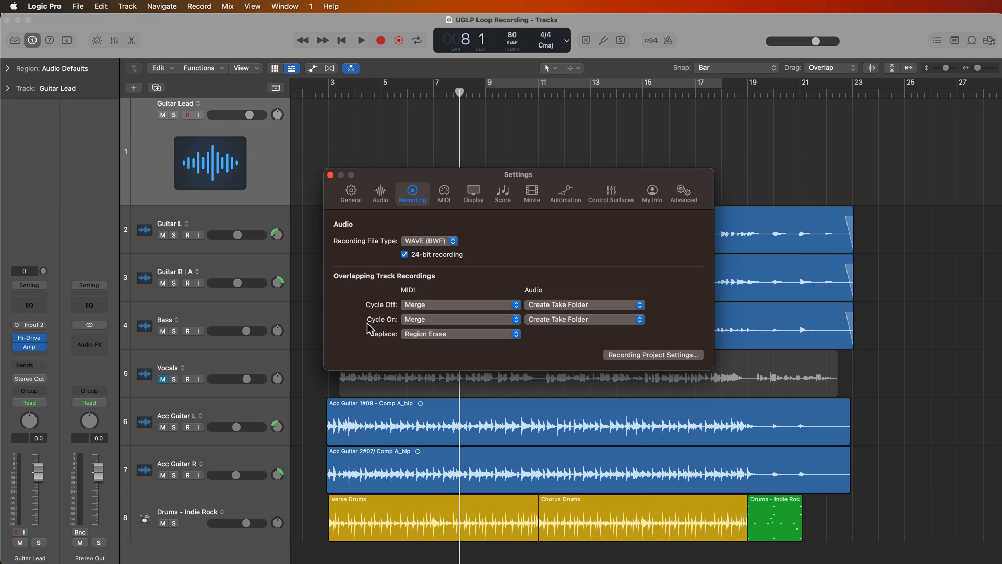
pyautogui.moveTo(563, 309)
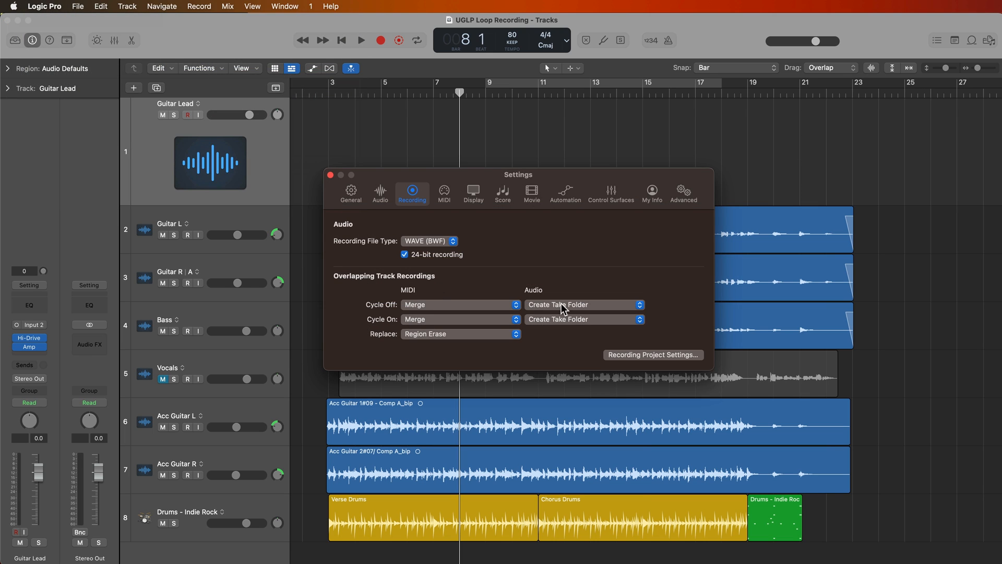
pyautogui.moveTo(570, 332)
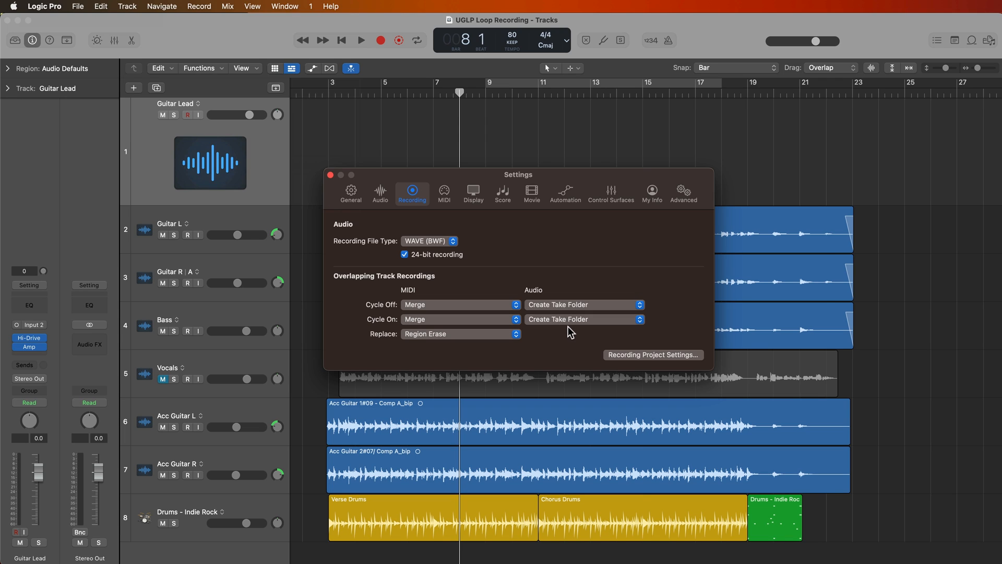
pyautogui.moveTo(599, 345)
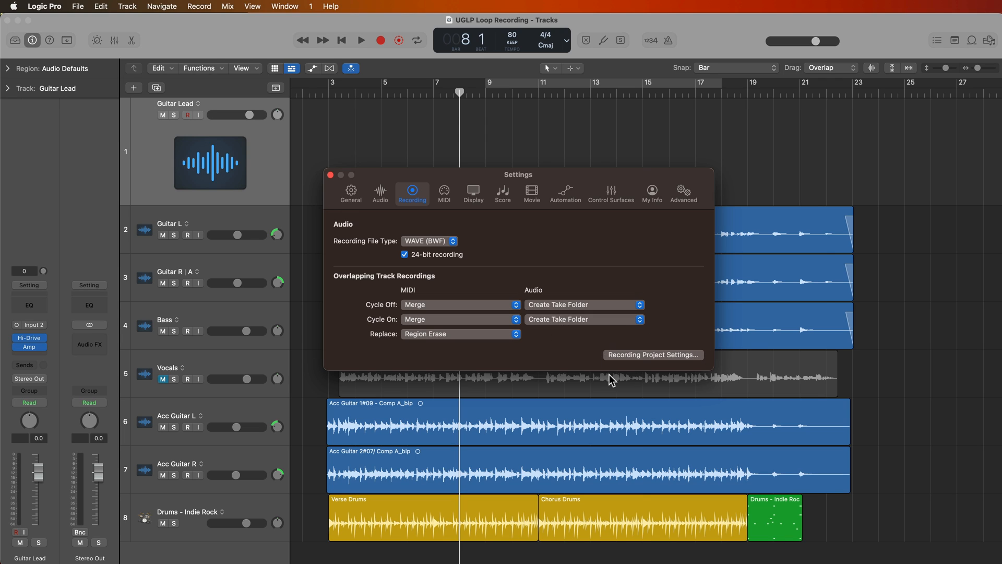
pyautogui.moveTo(658, 363)
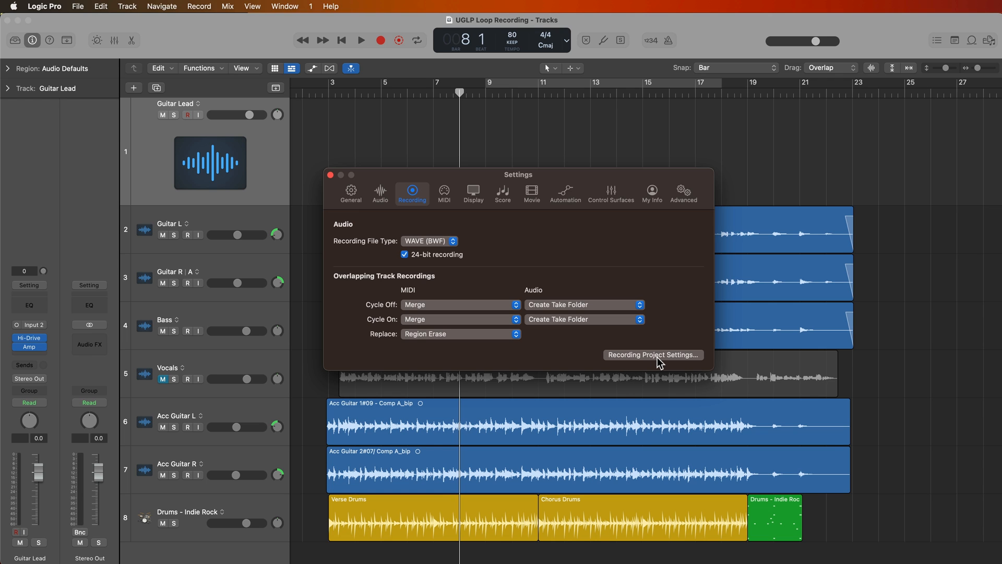
# Show the project Recording settings with Automatically colorize takes enabled
pyautogui.click(652, 355)
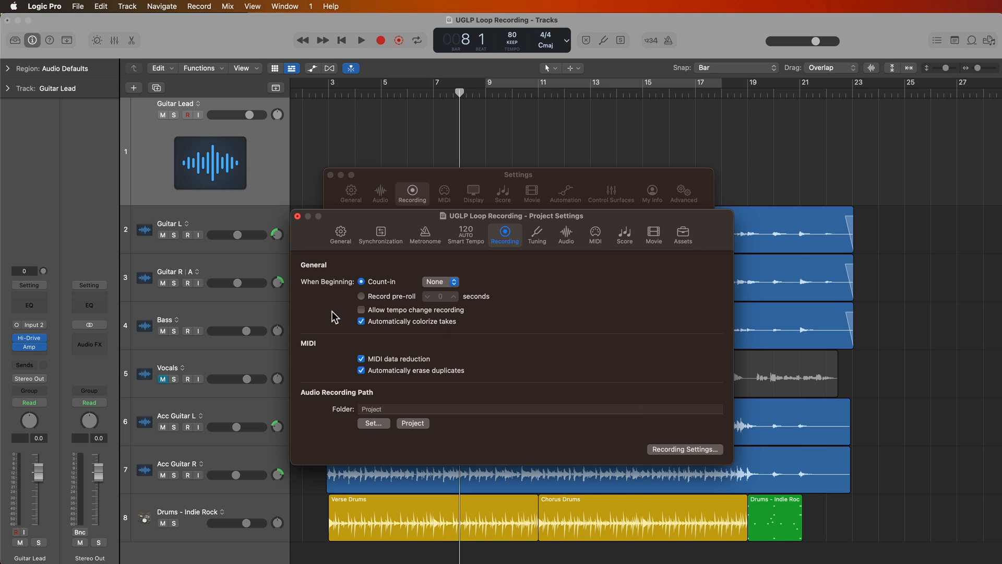
pyautogui.moveTo(476, 319)
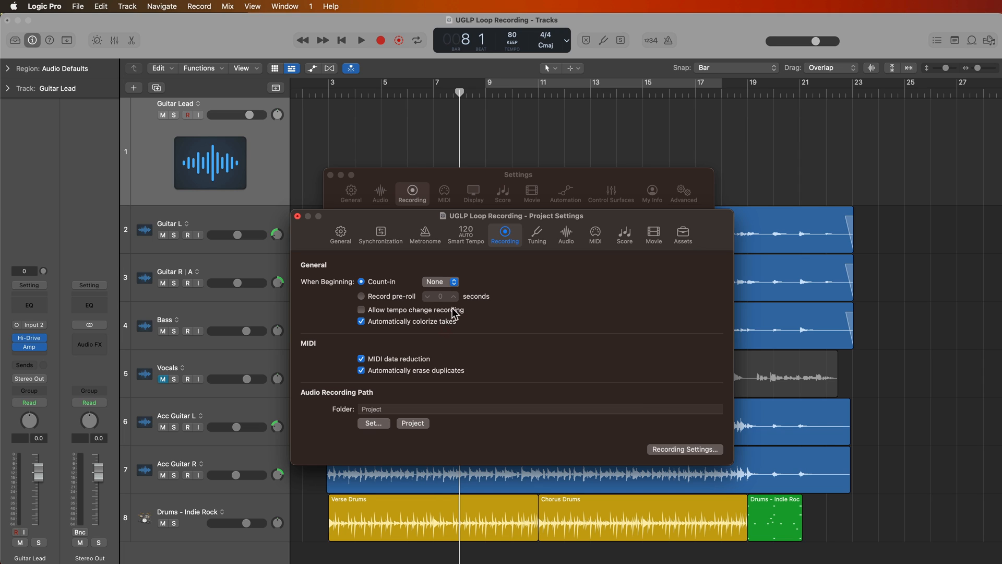
pyautogui.moveTo(469, 334)
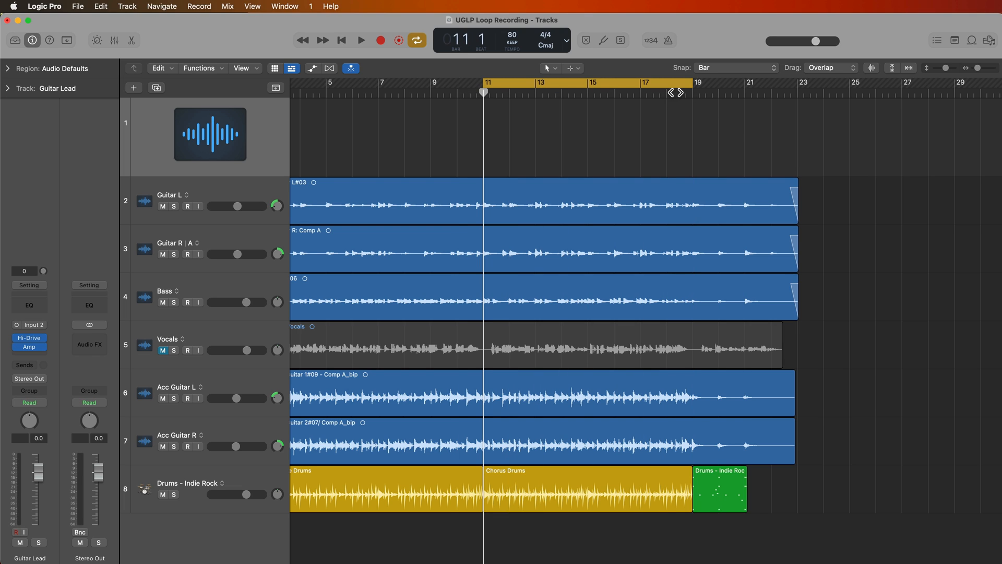
# Extend the cycle area in the ruler so it starts at bar 10
pyautogui.moveTo(679, 93); pyautogui.dragTo(741, 93)
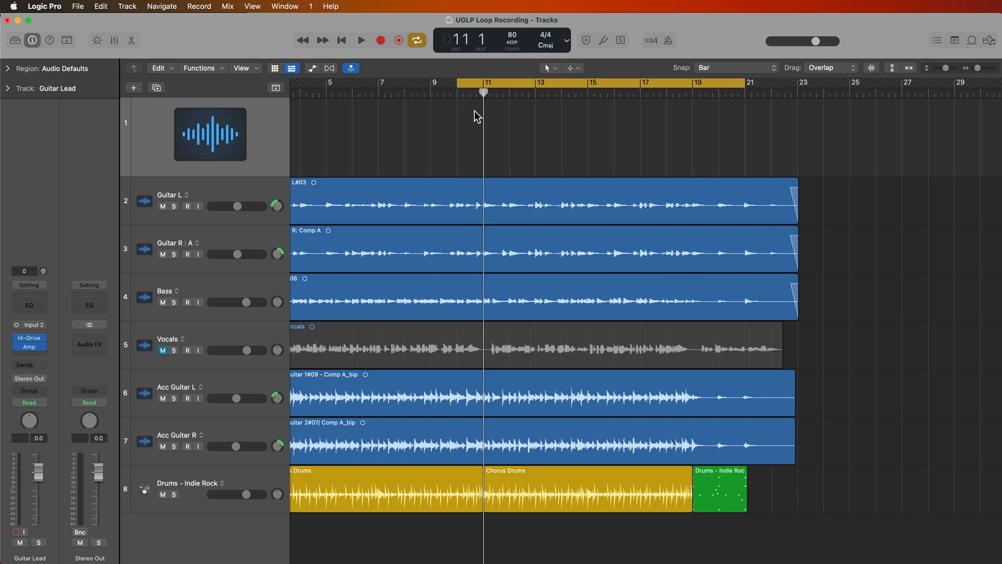
pyautogui.moveTo(519, 132)
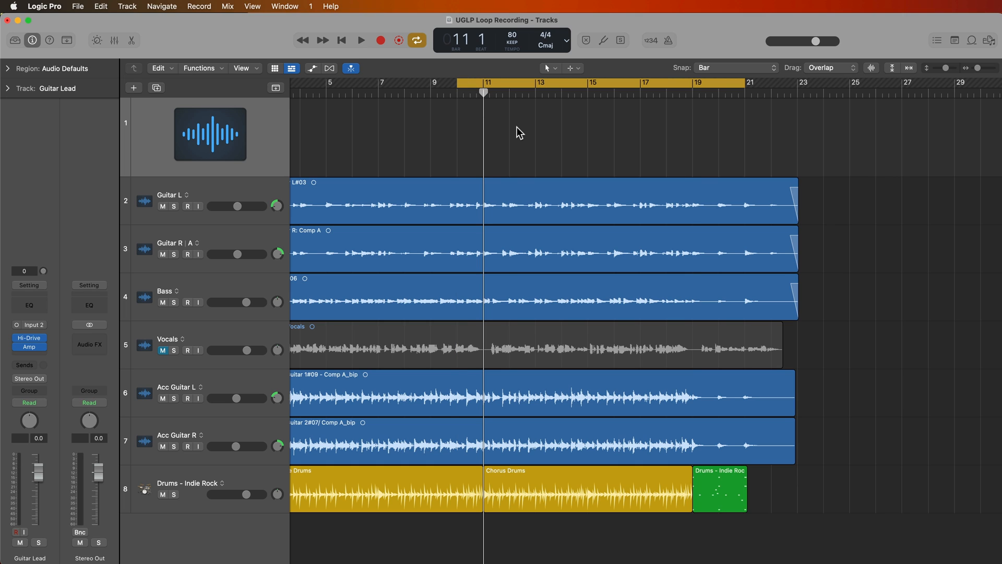
pyautogui.moveTo(588, 151)
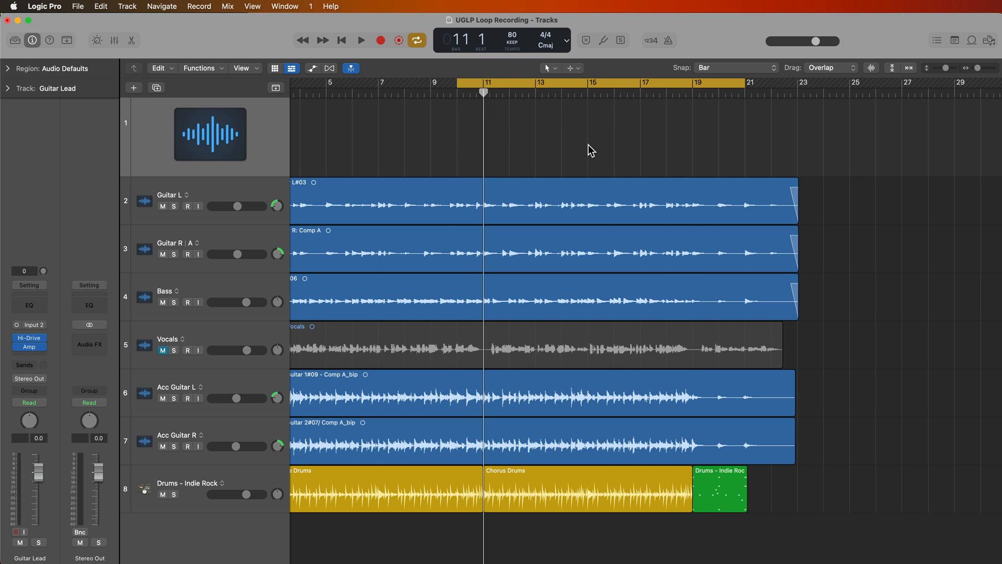
# Show the Snap pop-up menu with snapping set to Bar
pyautogui.click(735, 68)
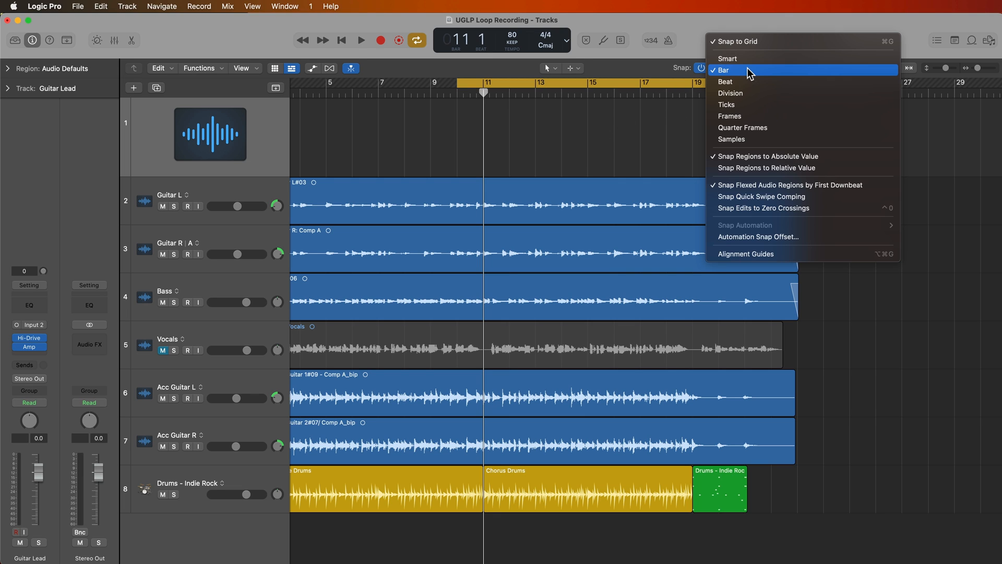
pyautogui.moveTo(775, 74)
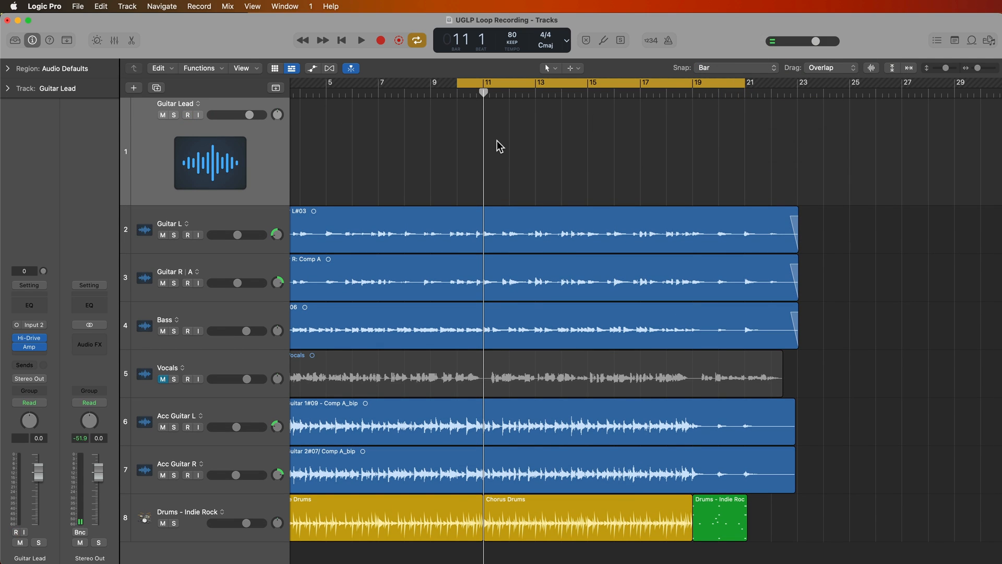
# Arm Guitar Lead and record four cycle passes into a take folder
pyautogui.click(188, 115)
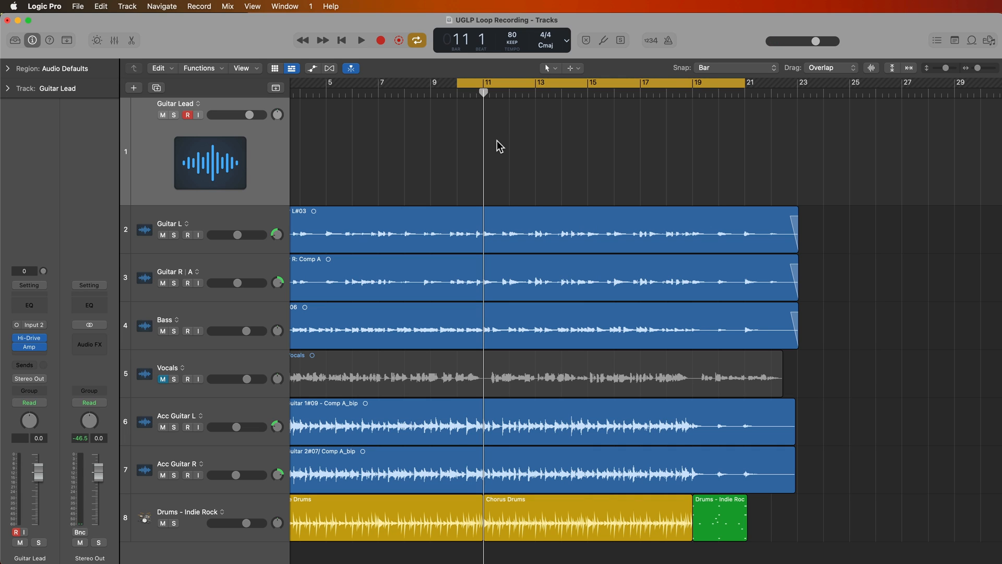
pyautogui.click(187, 115)
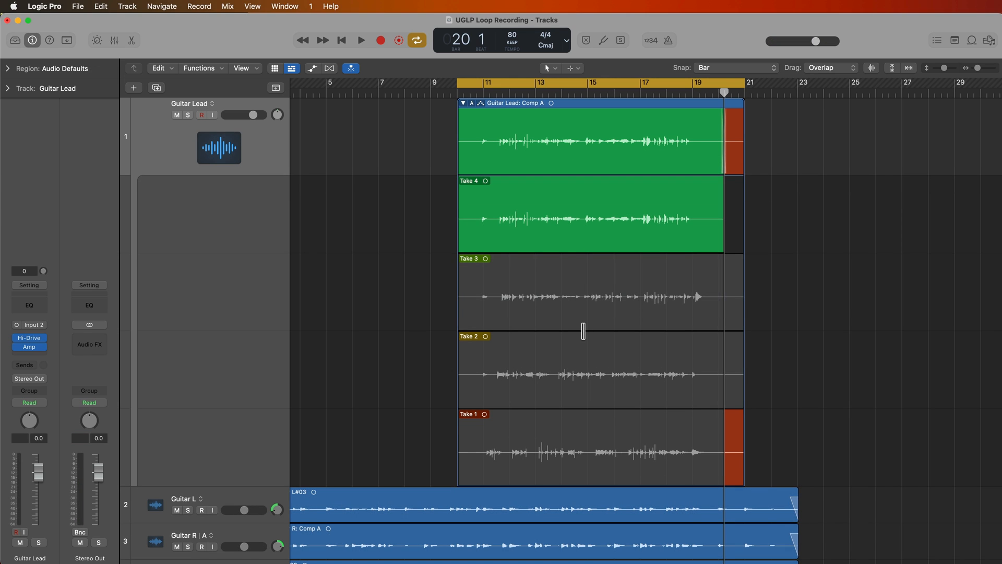
pyautogui.moveTo(578, 256)
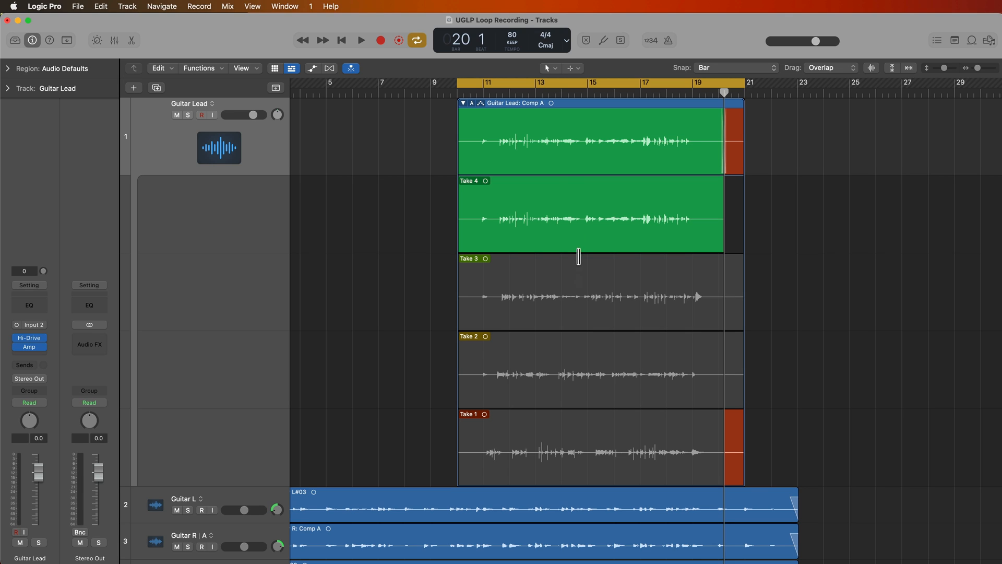
pyautogui.moveTo(571, 439)
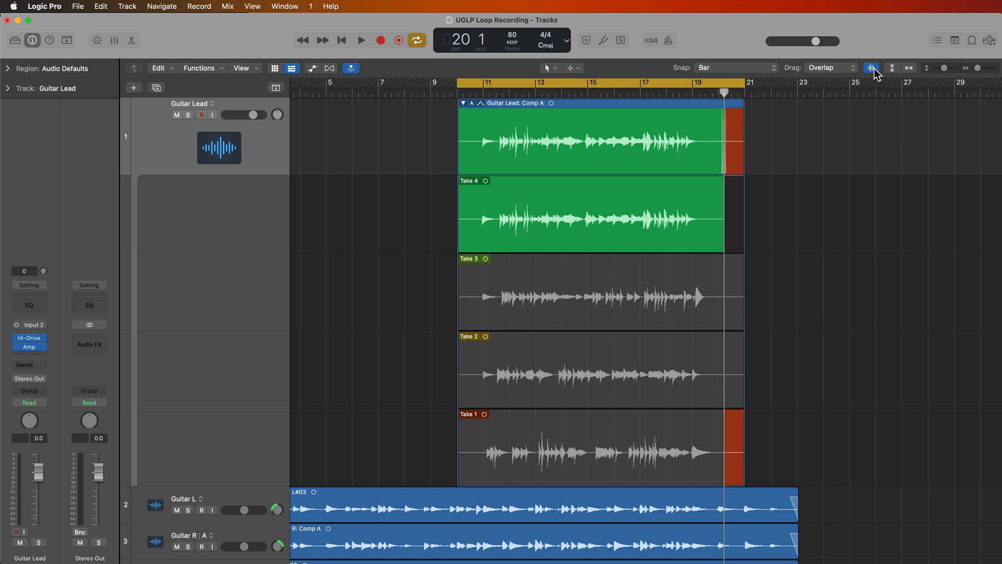
# Toggle Waveform Zoom off and back on to enlarge the take waveforms
pyautogui.click(870, 67)
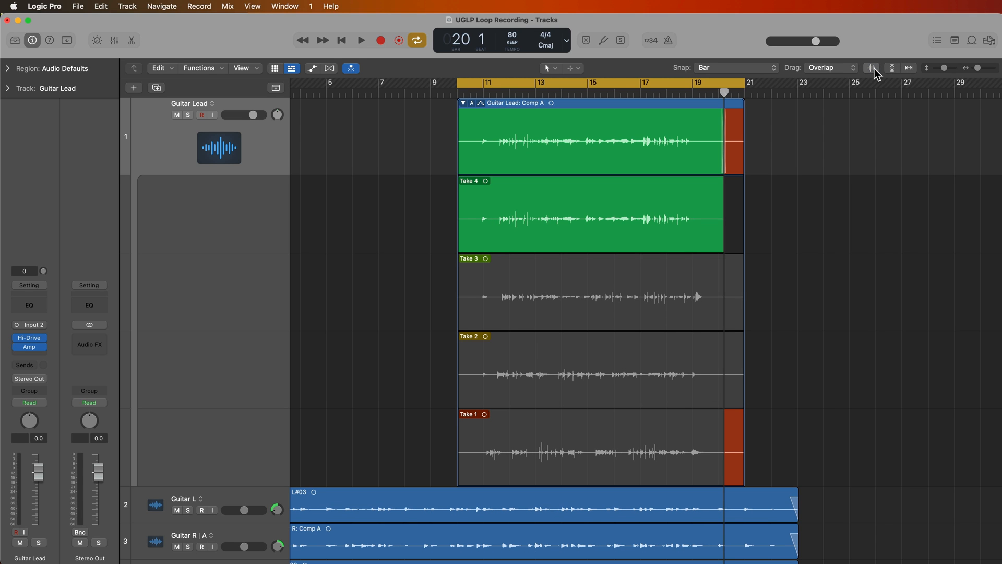
pyautogui.moveTo(873, 70); pyautogui.dragTo(874, 32)
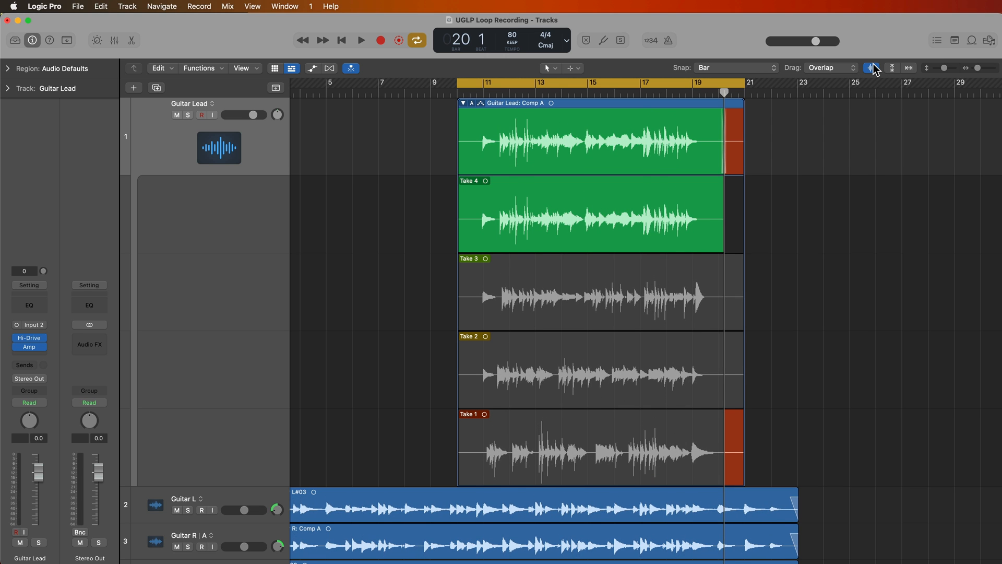
pyautogui.moveTo(619, 173)
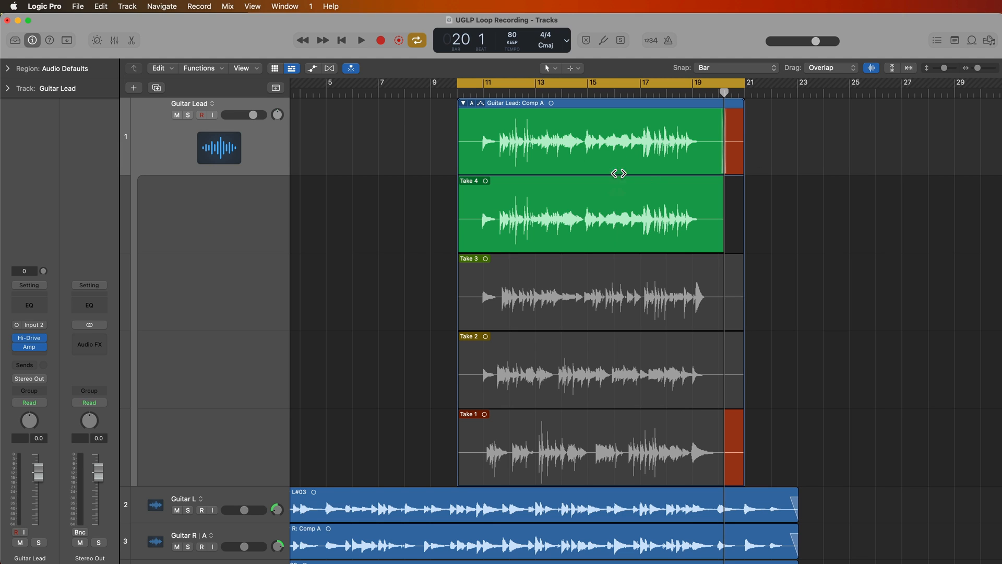
pyautogui.moveTo(625, 158)
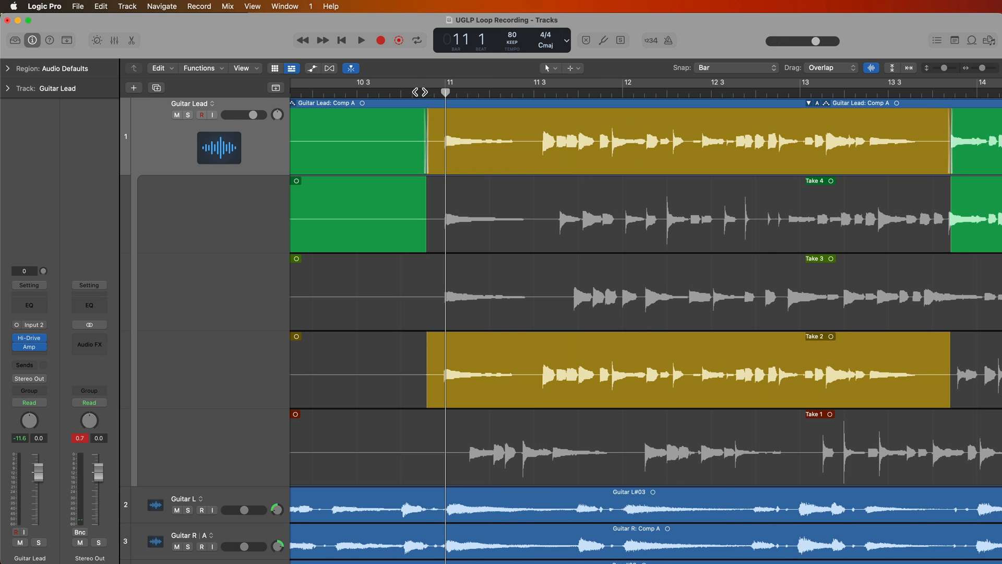
# Play back the comped Take 2 section and stop playback
pyautogui.click(360, 40)
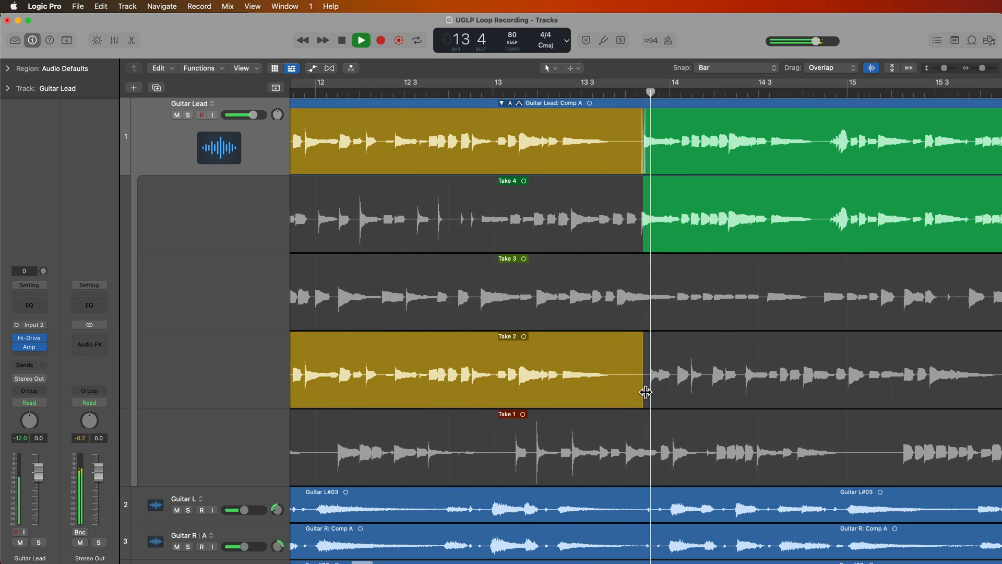
pyautogui.click(360, 40)
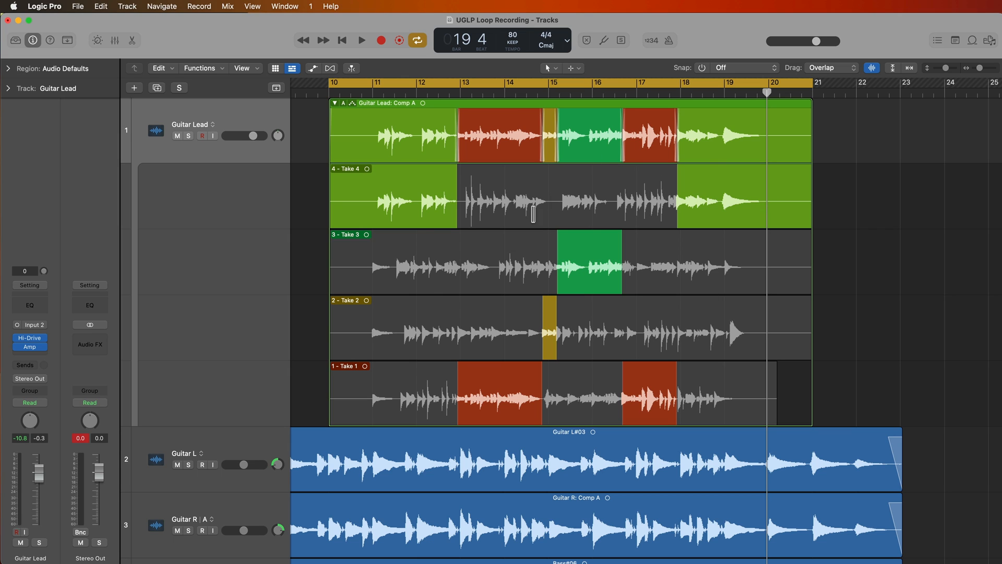
pyautogui.moveTo(799, 207)
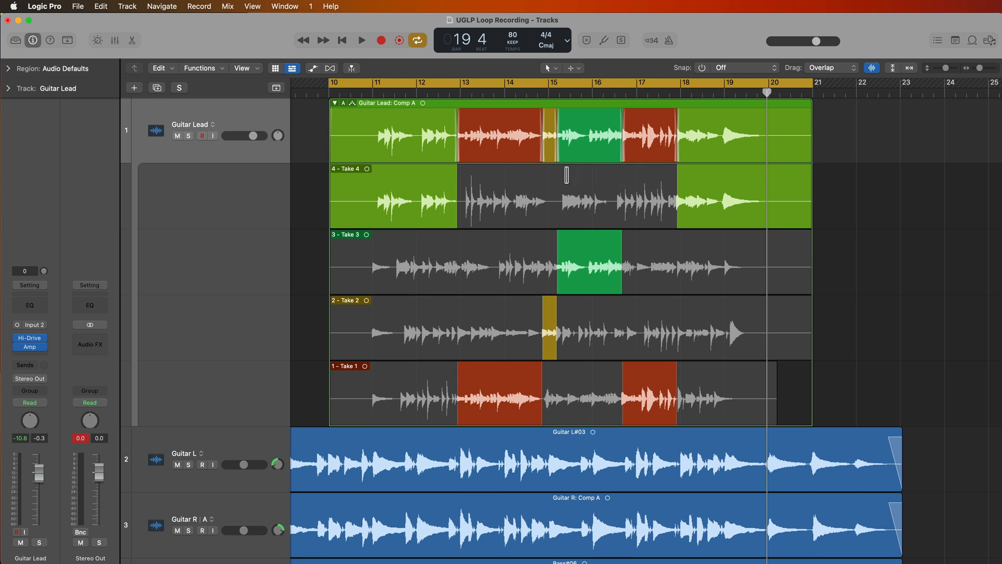
pyautogui.moveTo(861, 212)
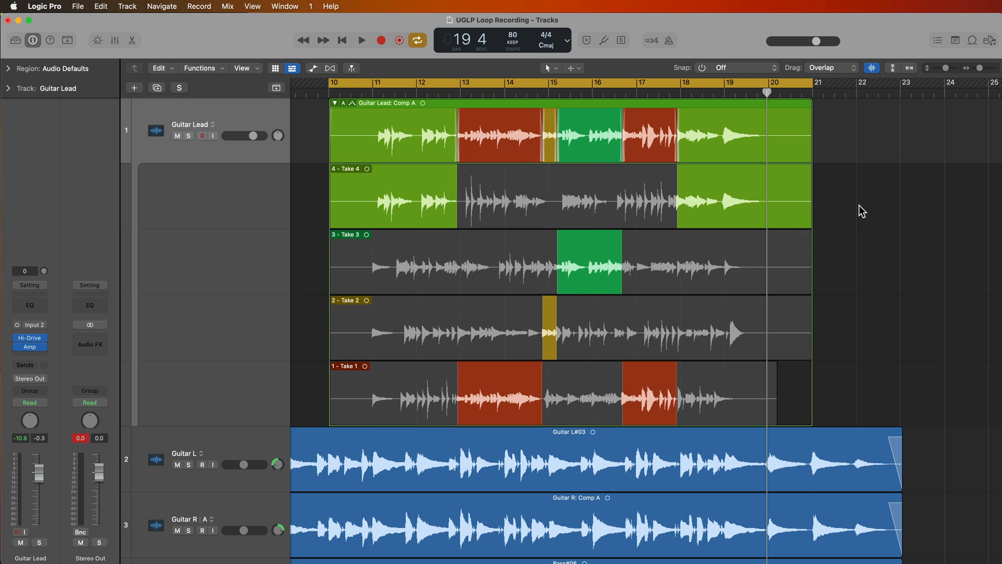
pyautogui.click(360, 39)
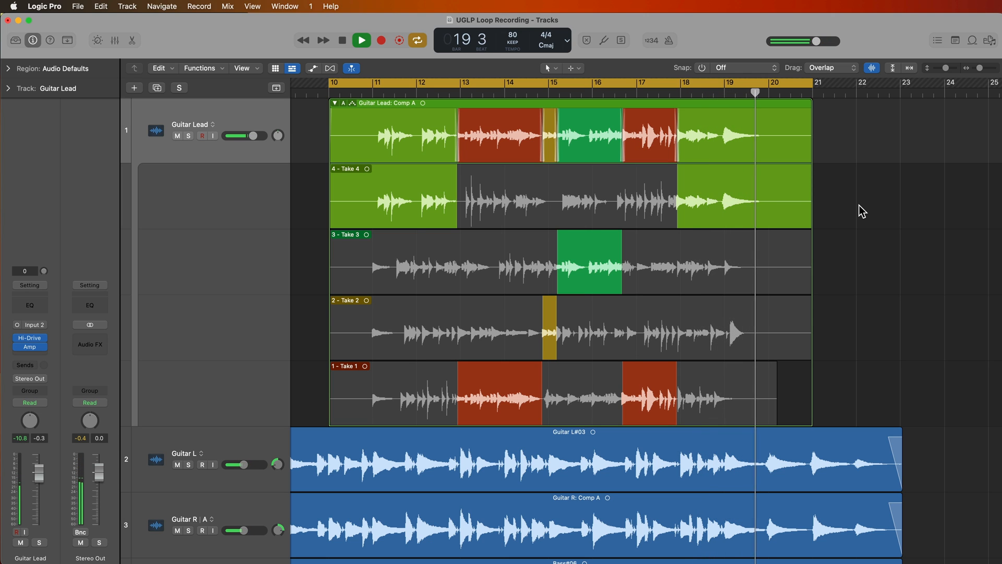
pyautogui.click(360, 40)
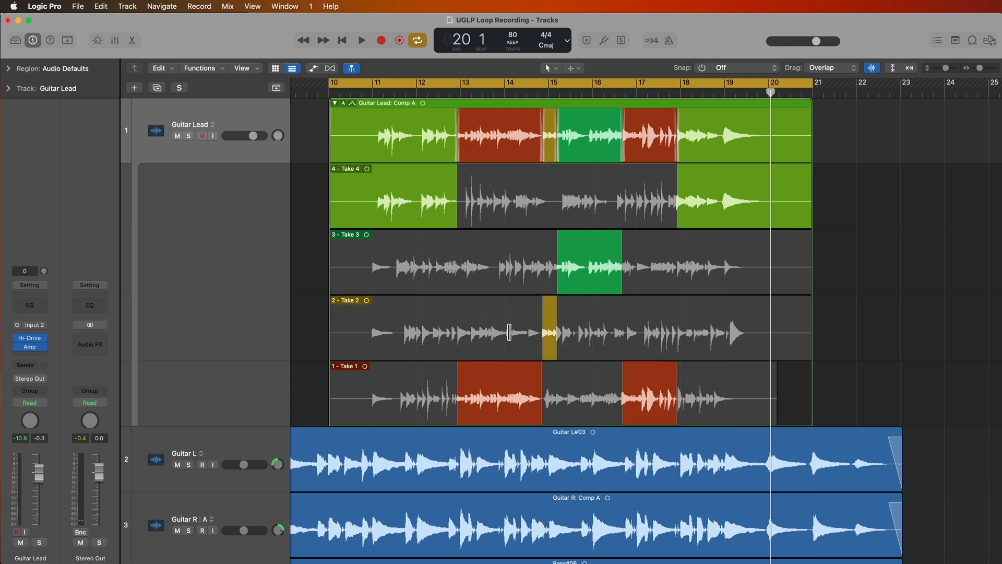
pyautogui.moveTo(618, 307)
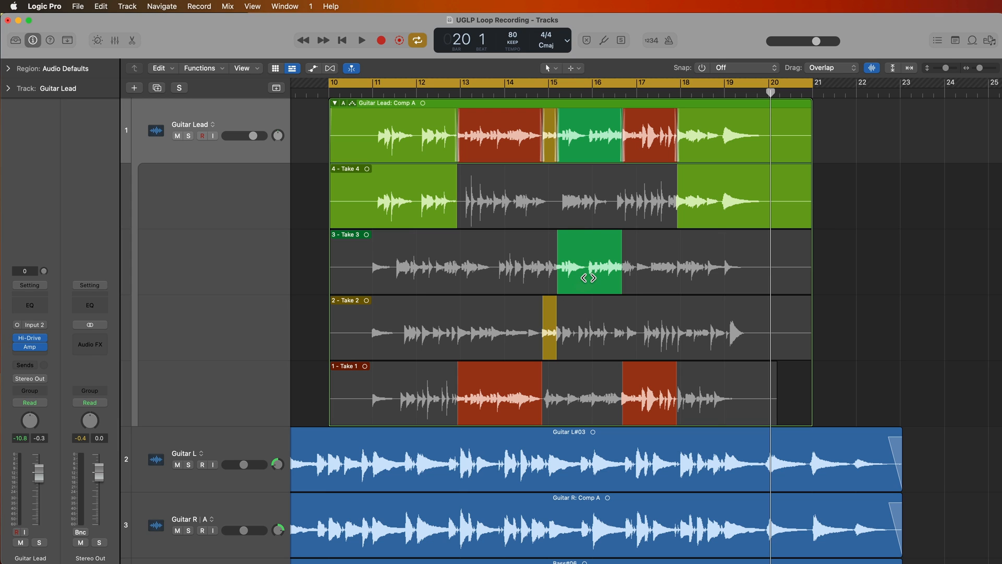
pyautogui.moveTo(679, 264)
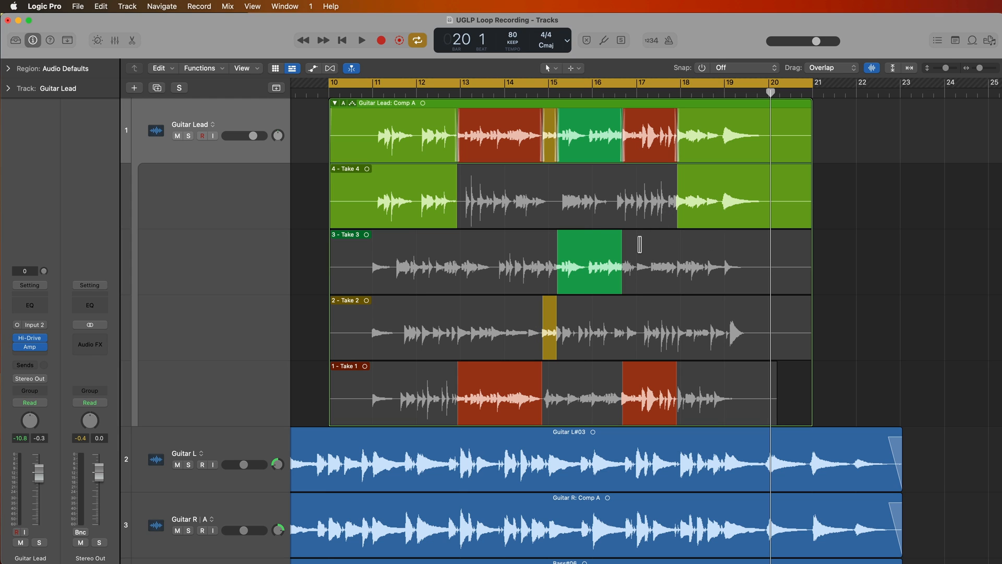
pyautogui.moveTo(887, 244)
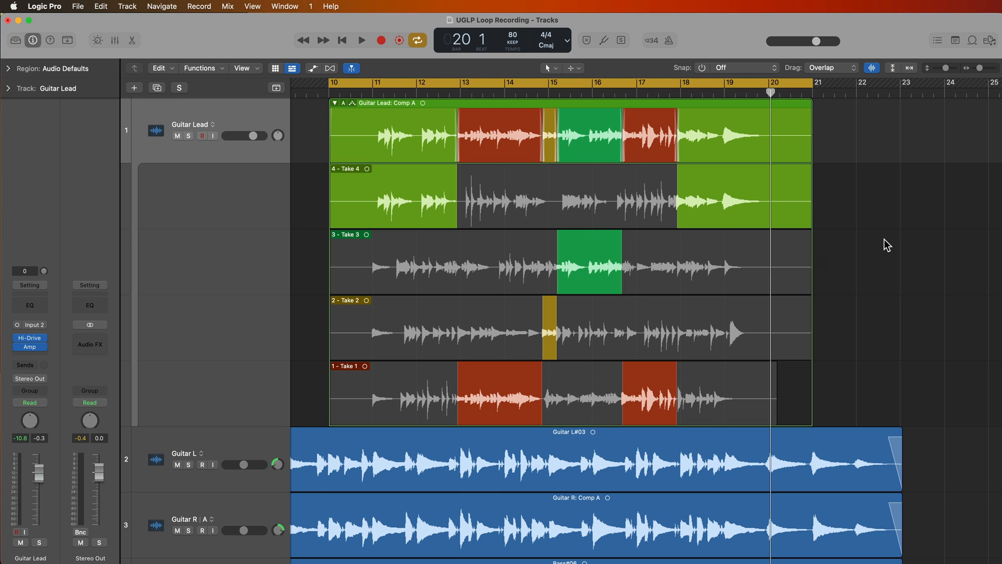
pyautogui.moveTo(692, 323)
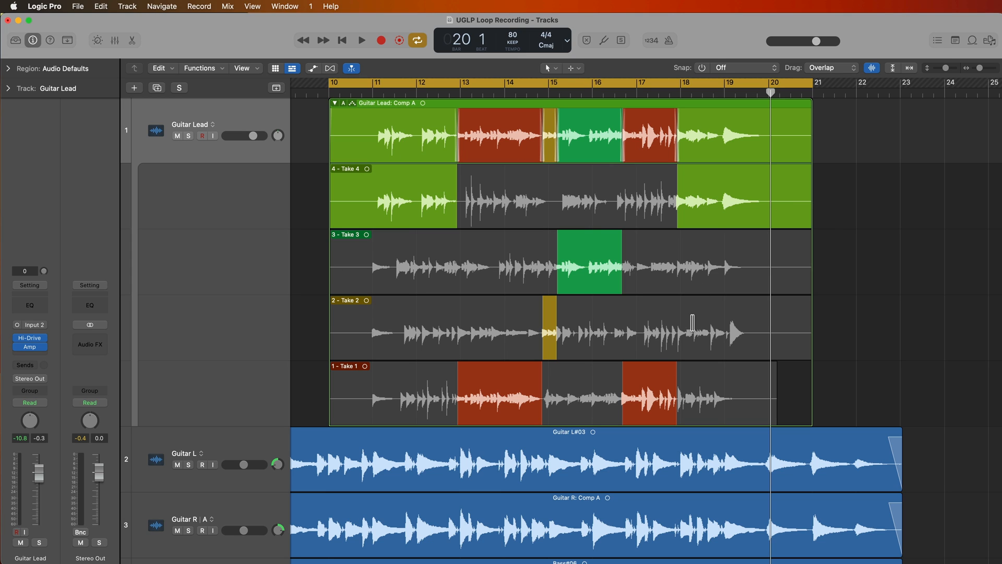
pyautogui.moveTo(701, 253)
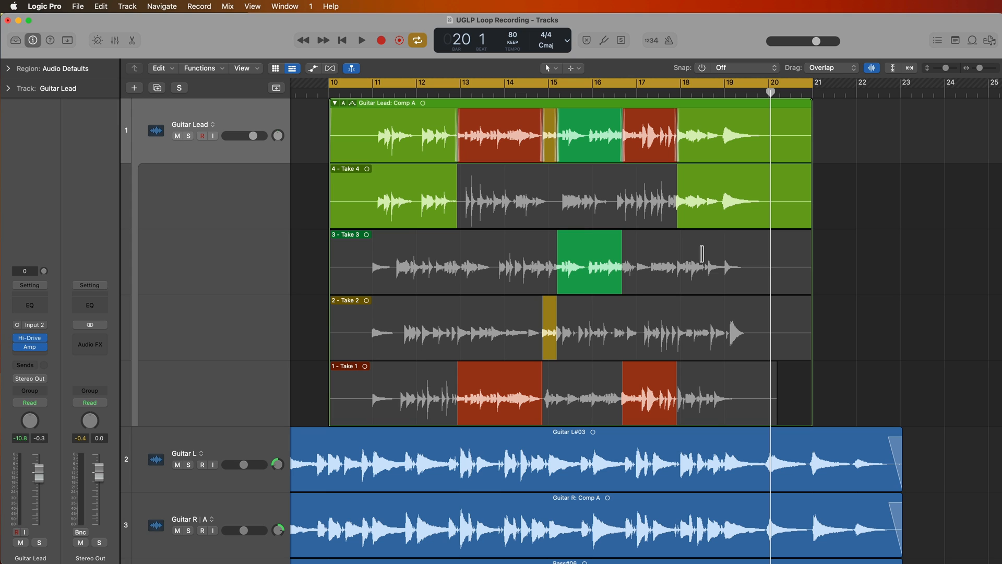
pyautogui.moveTo(621, 337)
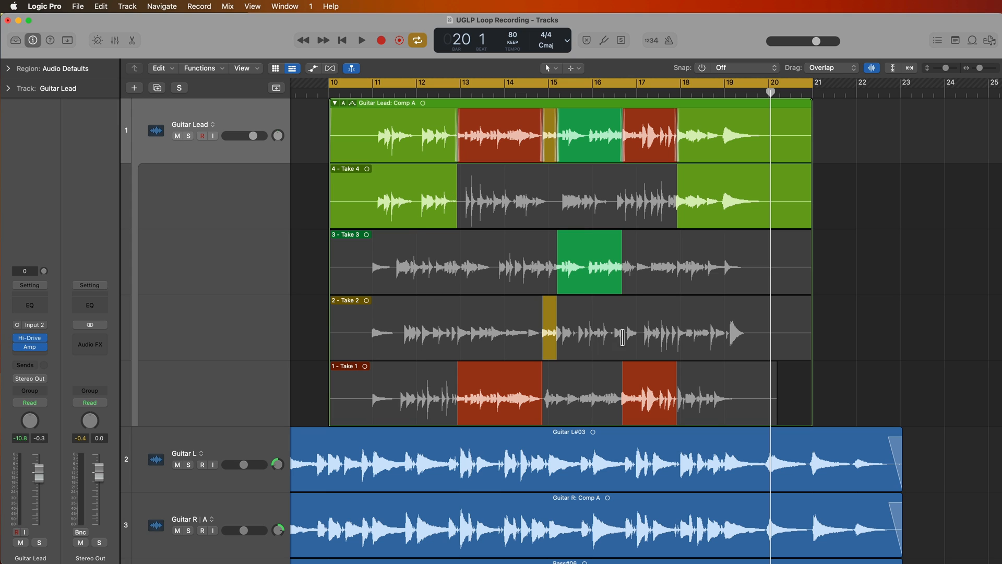
pyautogui.moveTo(683, 209)
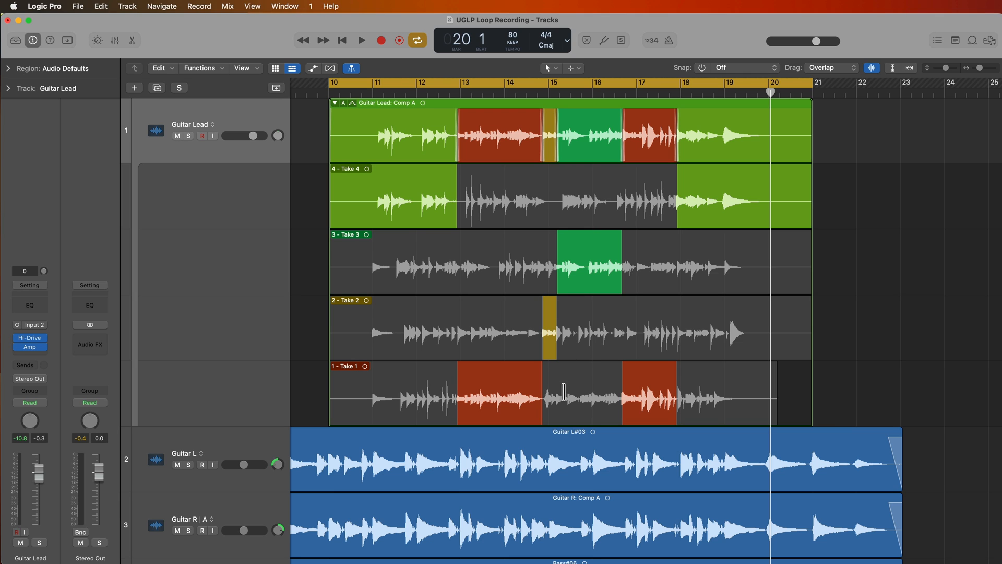
pyautogui.moveTo(518, 148)
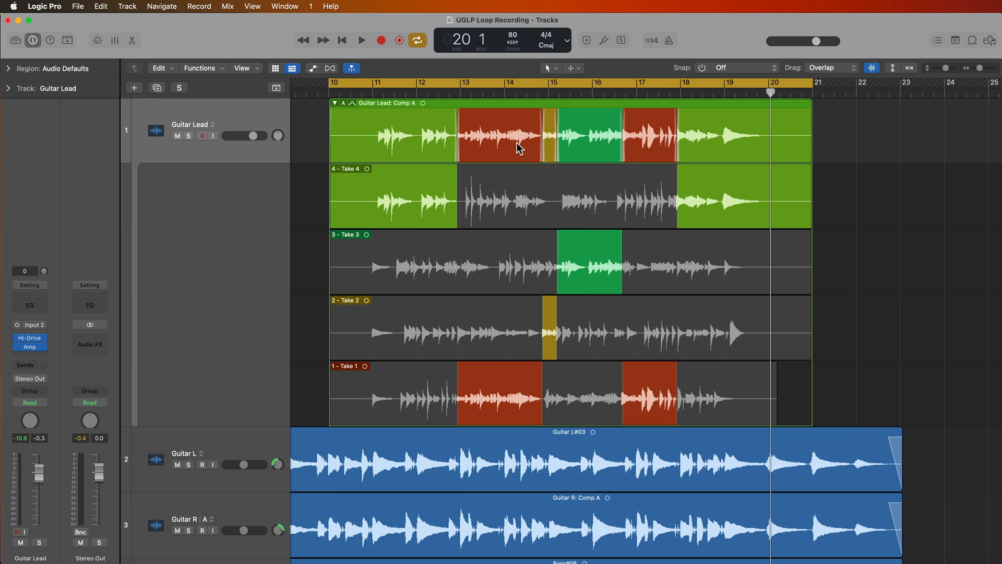
pyautogui.moveTo(839, 226)
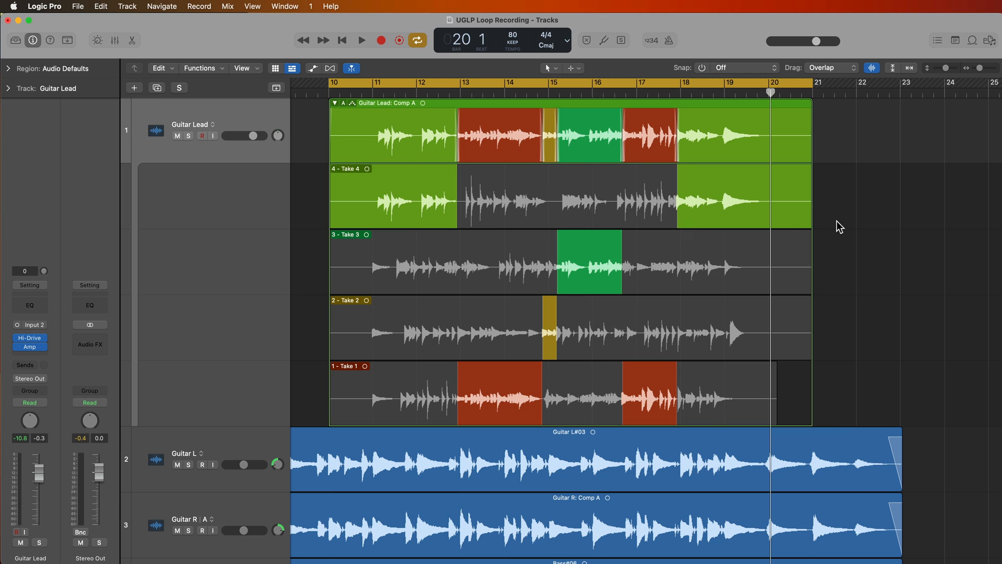
pyautogui.moveTo(841, 225)
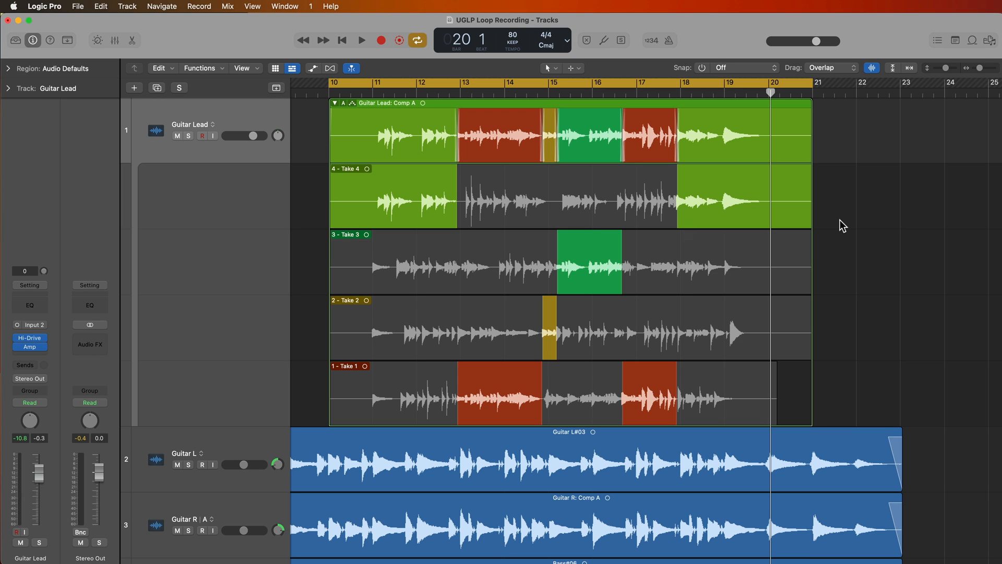